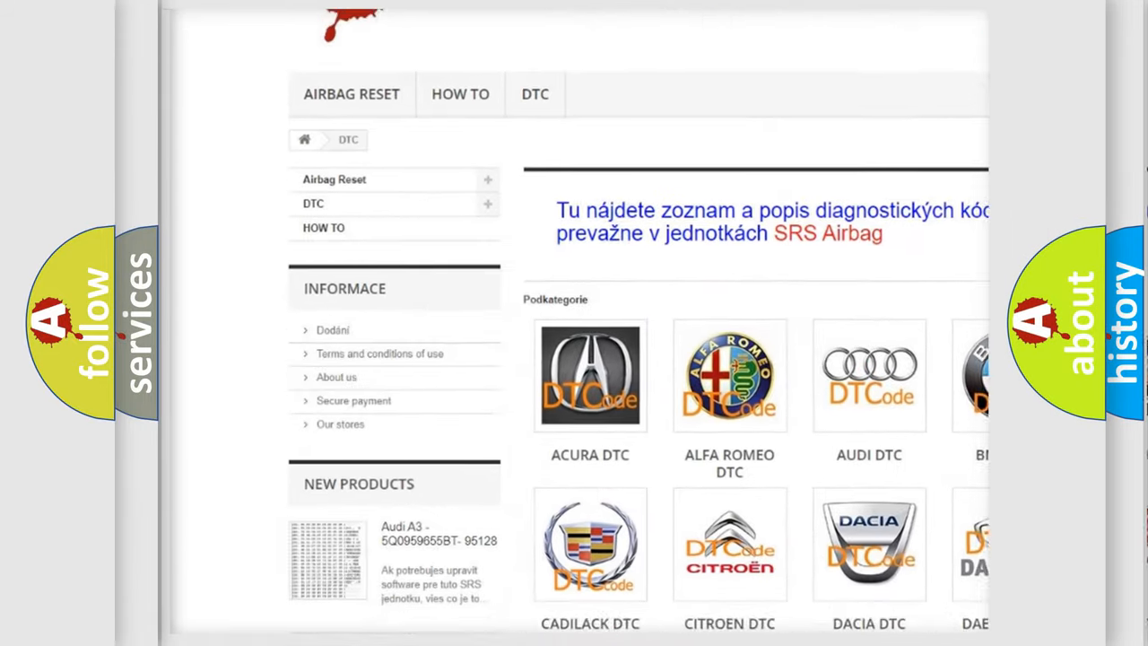
{"action": "scroll", "scroll_direction": "down", "scroll_amount": 3}
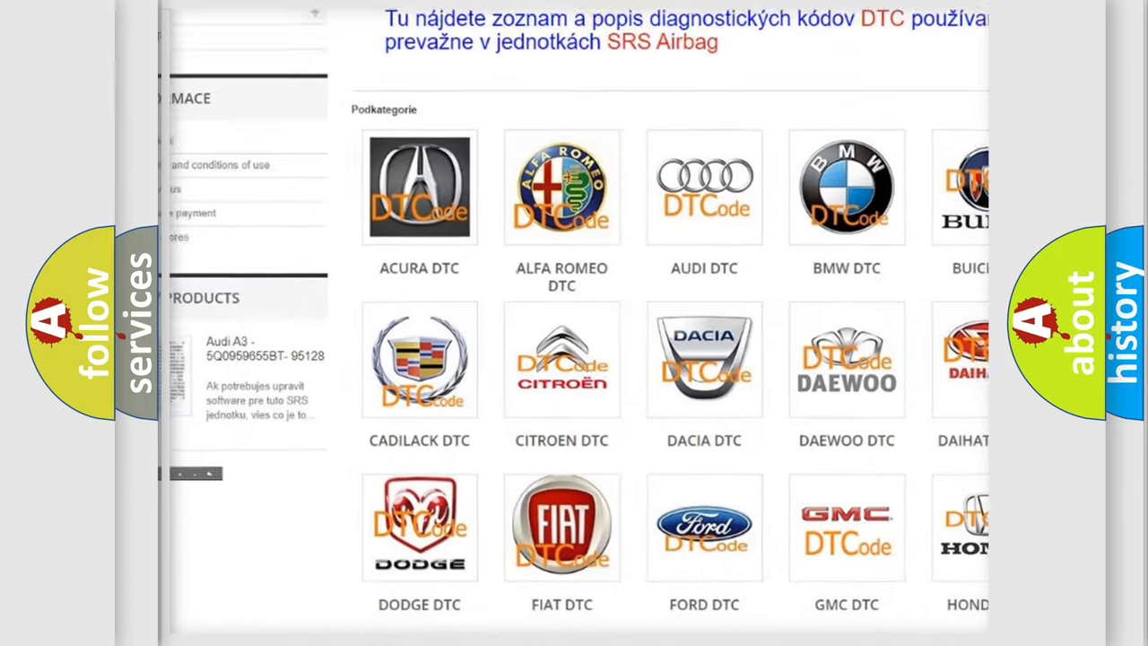
{"action": "scroll", "scroll_direction": "down", "scroll_amount": 3}
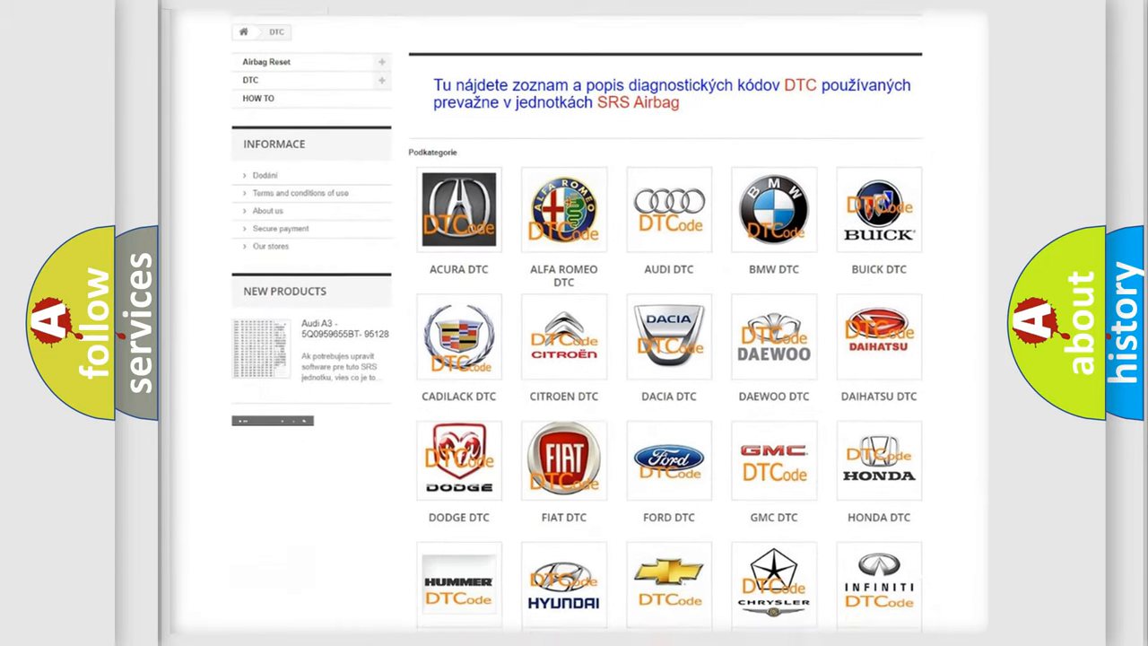
{"action": "scroll", "scroll_direction": "down", "scroll_amount": 3}
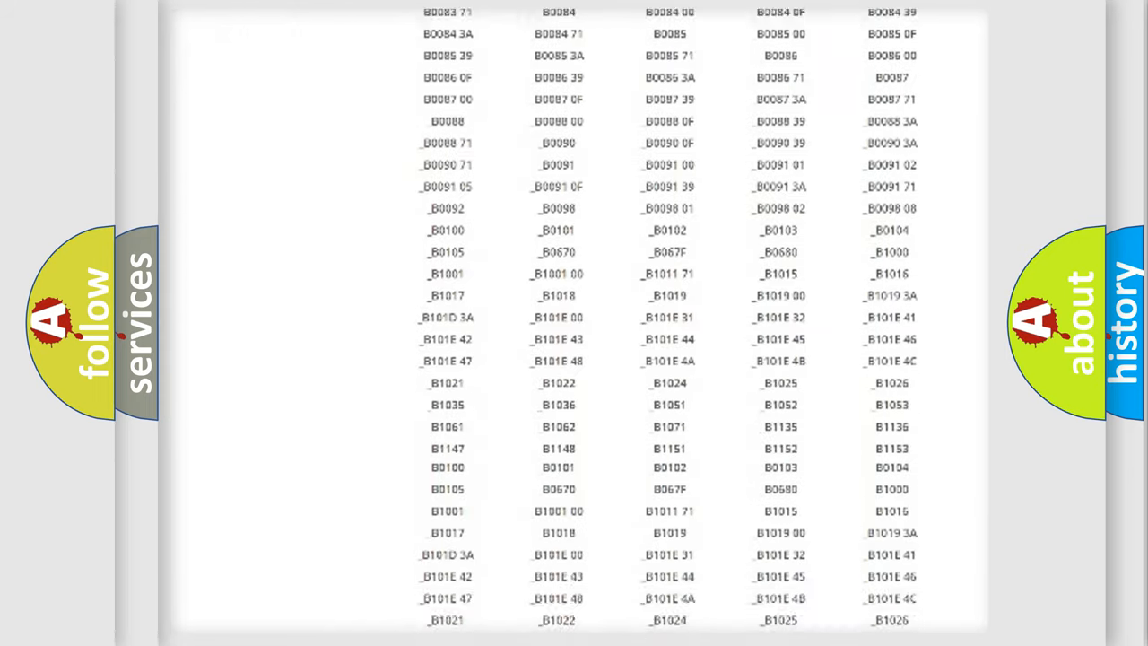
{"action": "scroll", "scroll_direction": "up", "scroll_amount": 3}
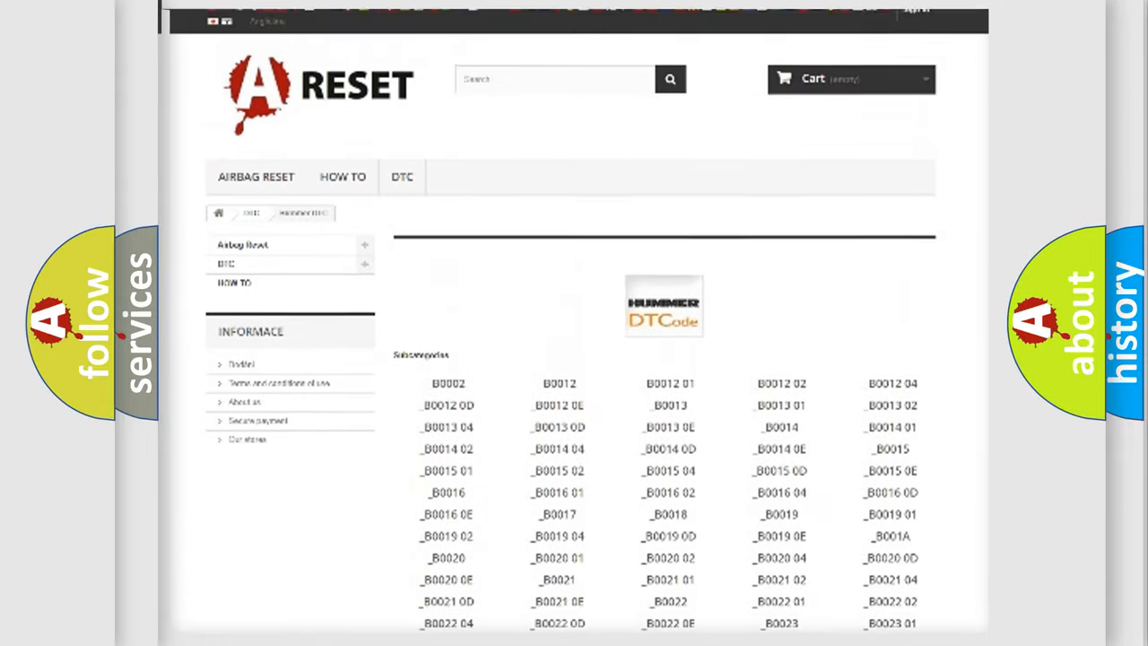